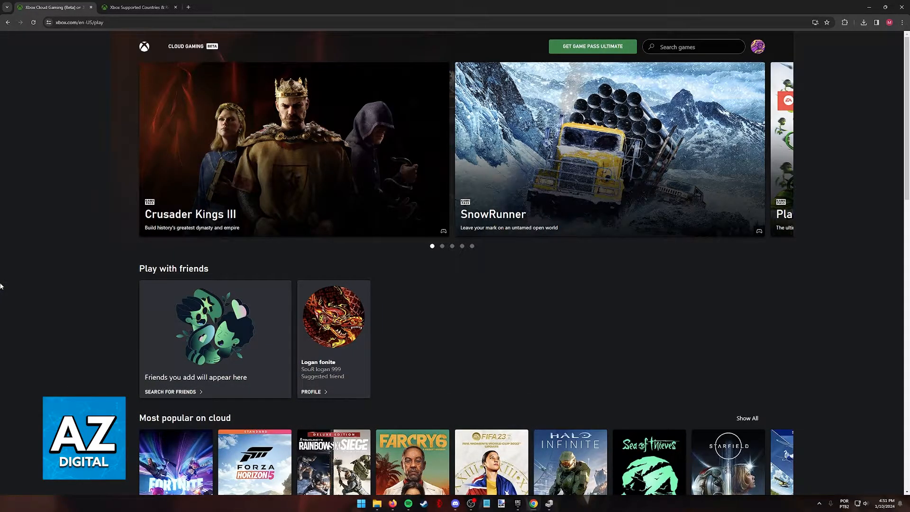
- Open the Fortnite game page, then switch to the Xbox Supported Countries/Regions tab
scroll("down", 3)
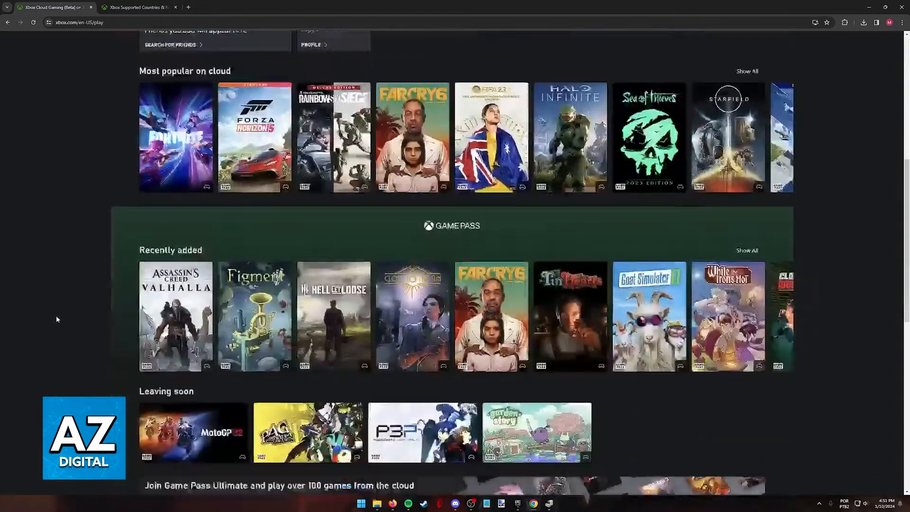
scroll("down", 3)
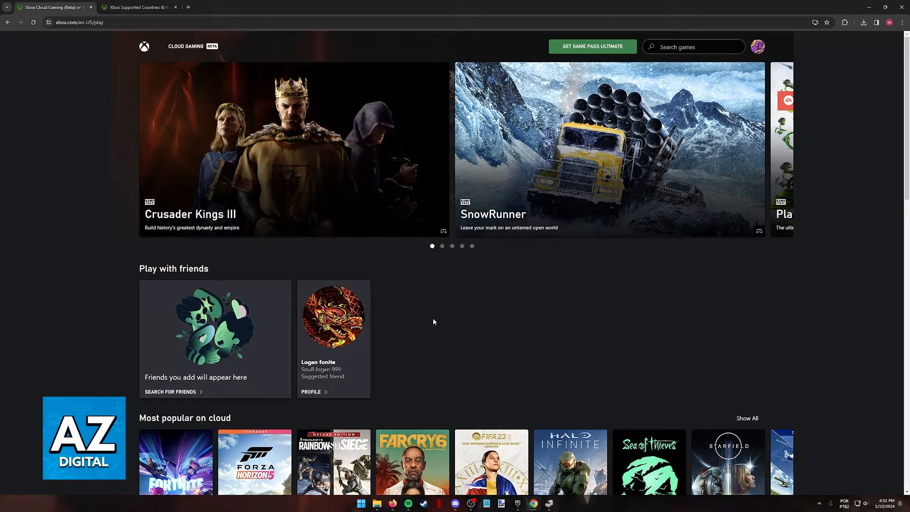
left_click(176, 462)
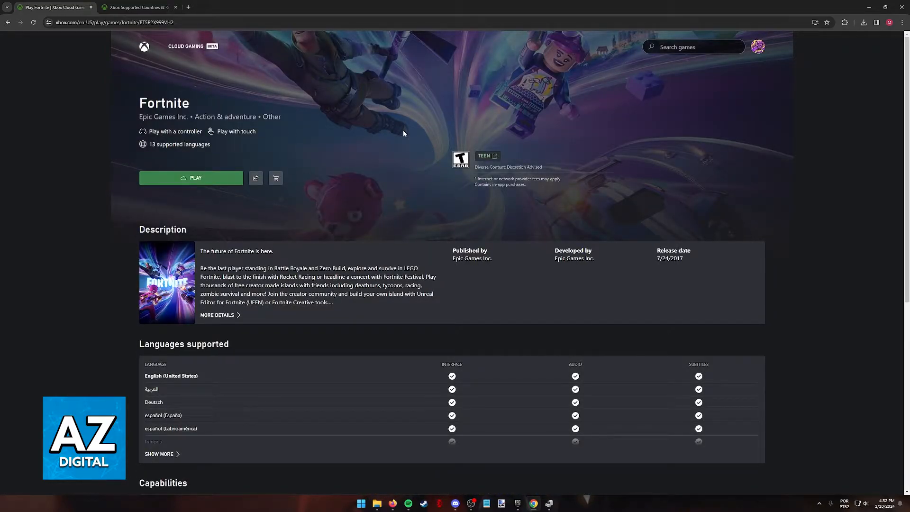
left_click(137, 7)
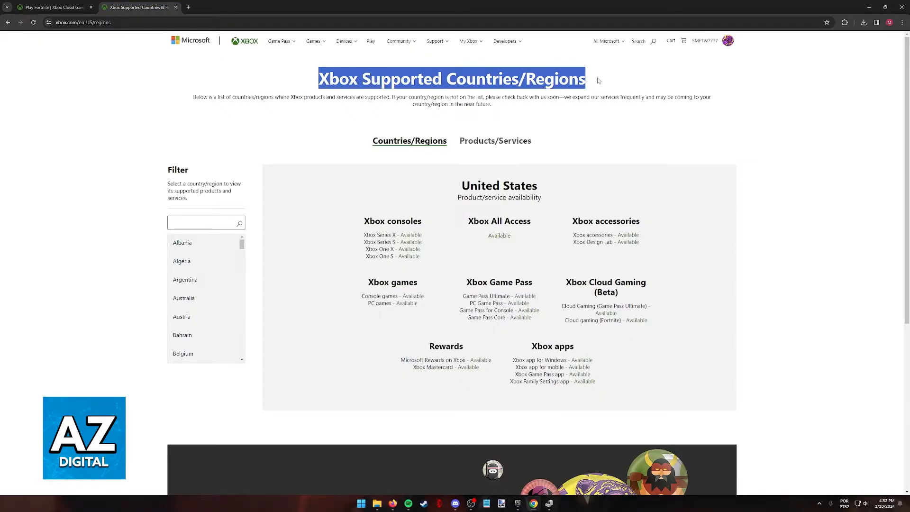
- Show Xbox availability for Georgia, which lacks Cloud Gaming
scroll("down", 3)
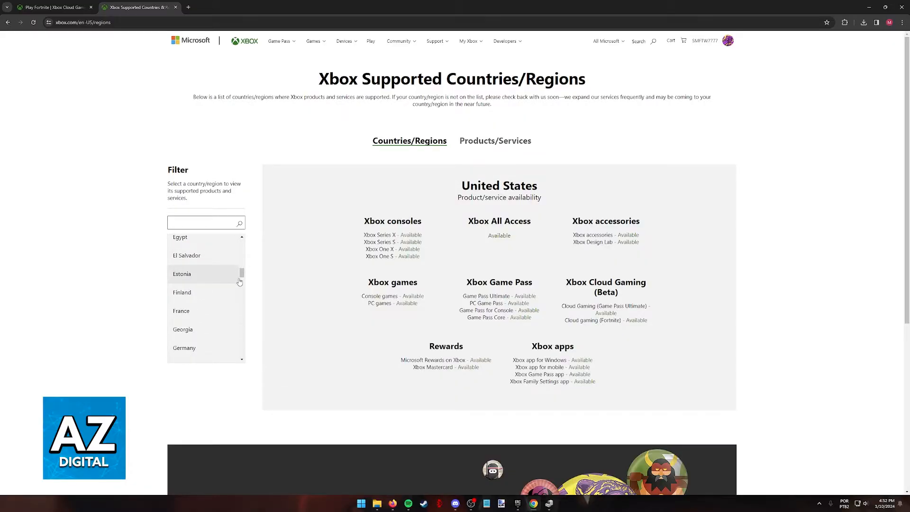
scroll("down", 3)
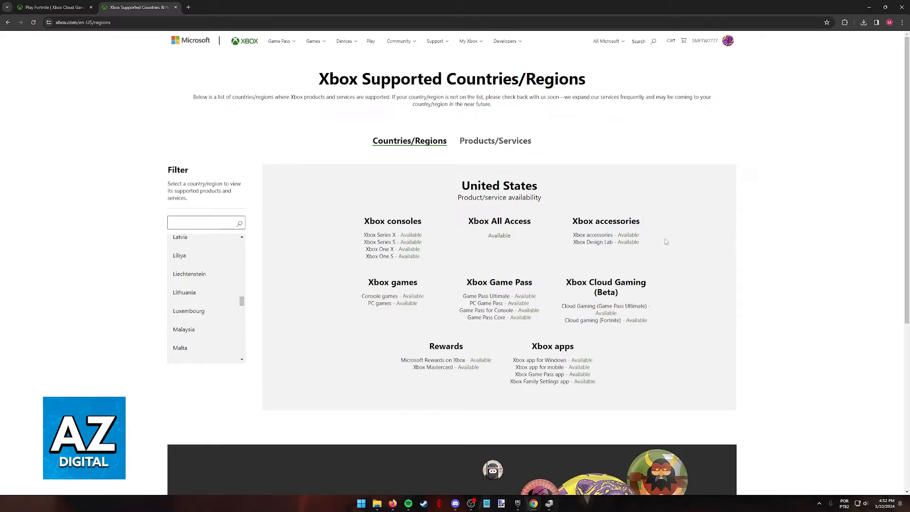
left_click(183, 260)
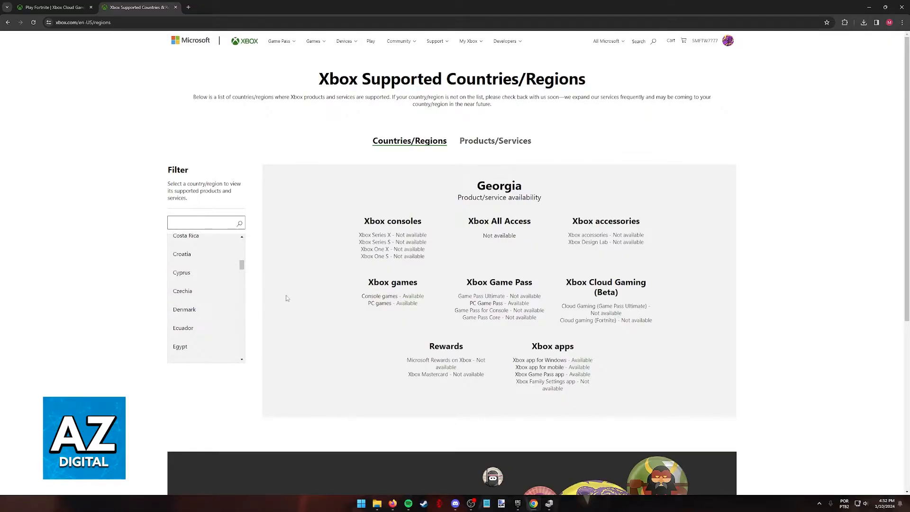
mouse_move(522, 357)
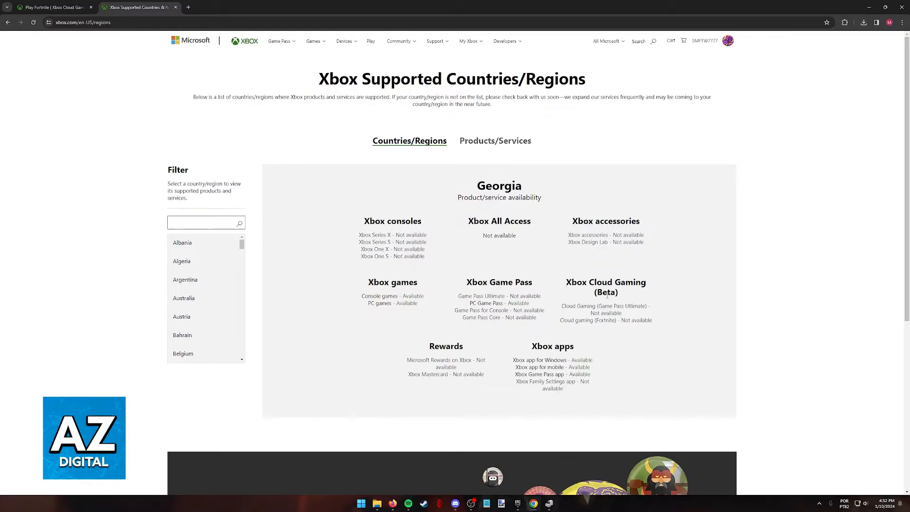
mouse_move(545, 282)
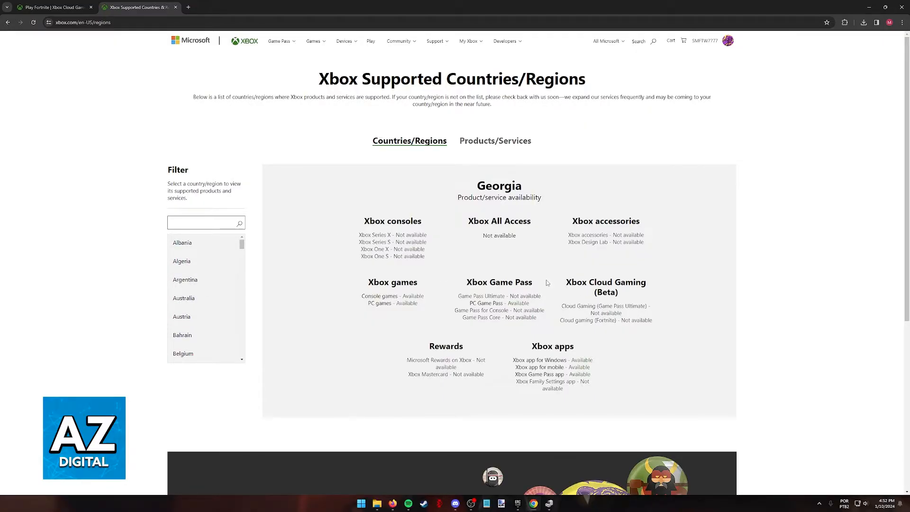
mouse_move(285, 295)
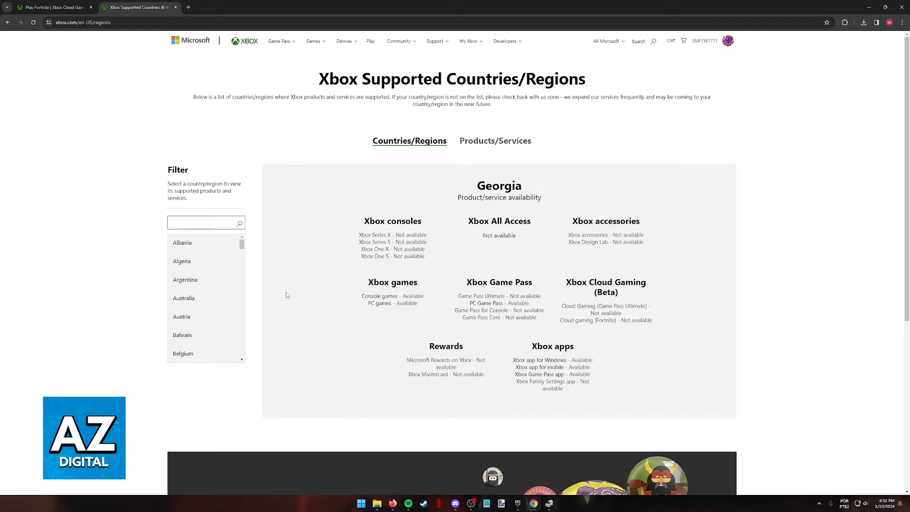
mouse_move(184, 297)
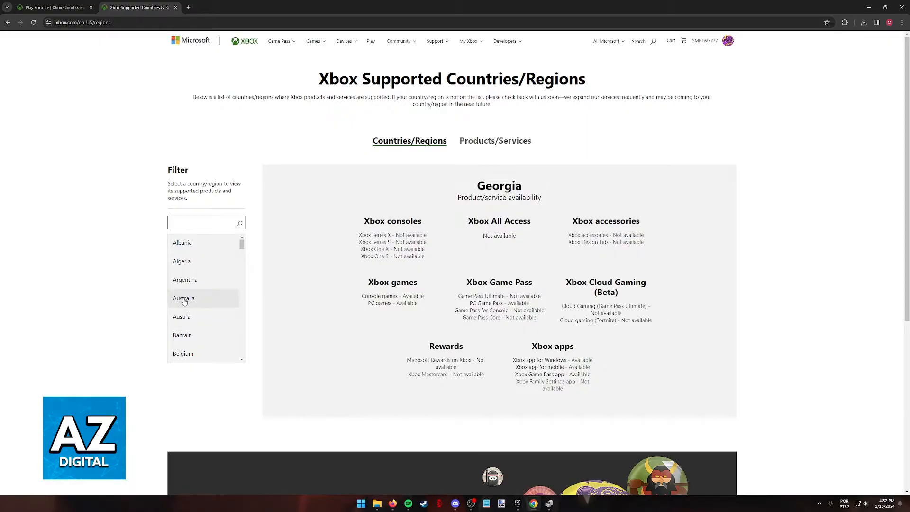
- Filter countries by 'united' and show United States availability, checking the Products/Services view
type("united")
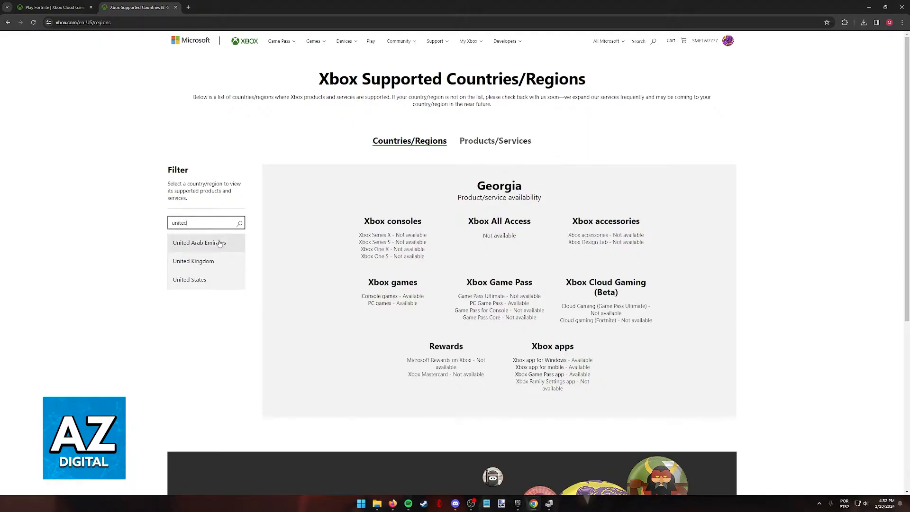
left_click(190, 279)
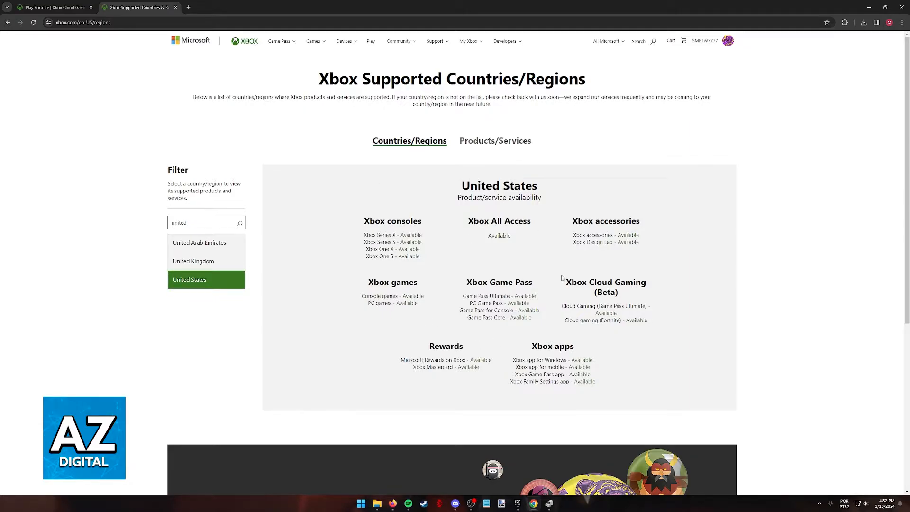
left_click(494, 140)
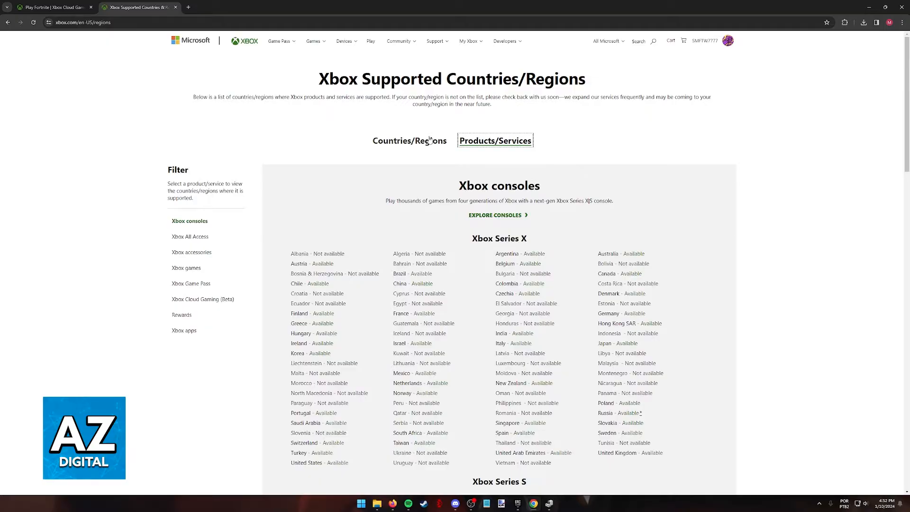
left_click(408, 141)
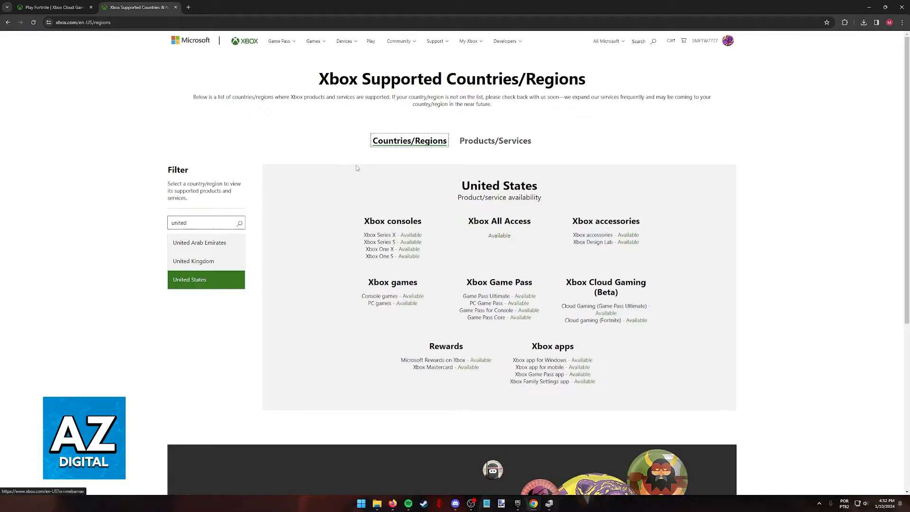
left_click(727, 41)
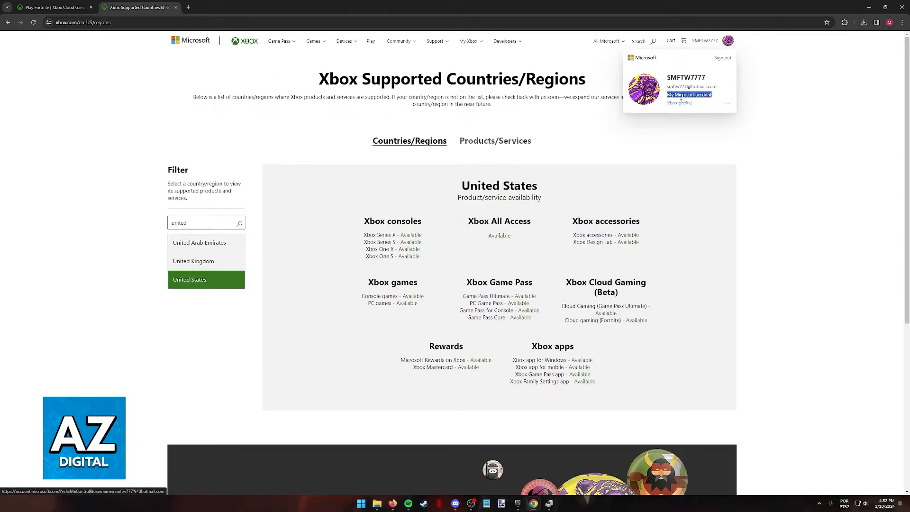
- Choose My Microsoft account from the profile menu
left_click(689, 94)
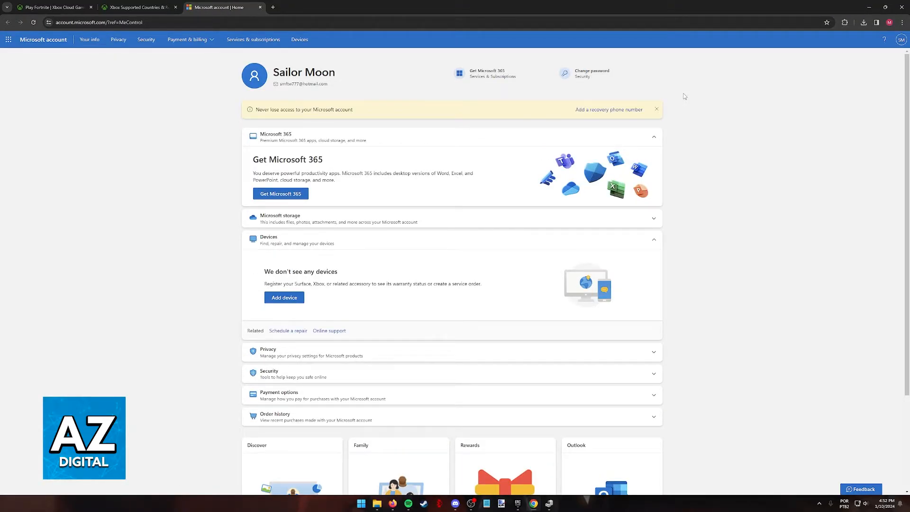
- View Your info showing Country or region as United States, then return to the Xbox regions tab
left_click(90, 40)
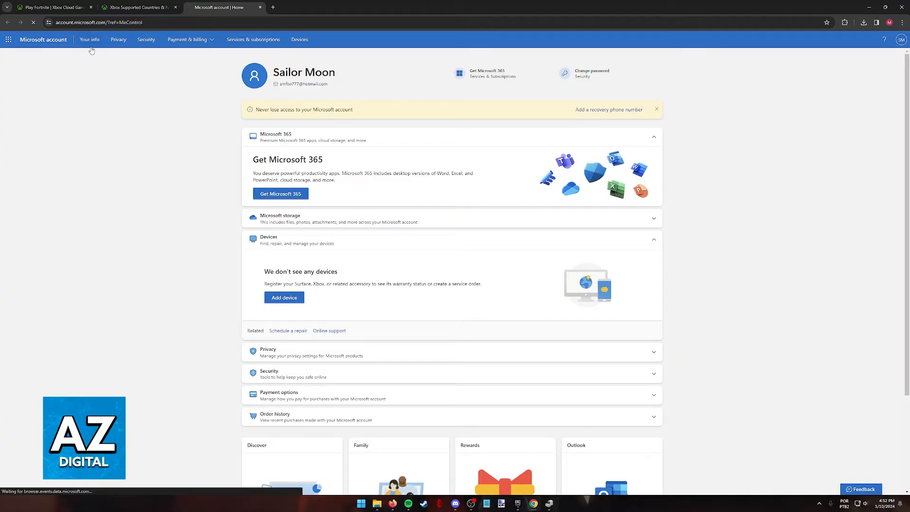
left_click(90, 39)
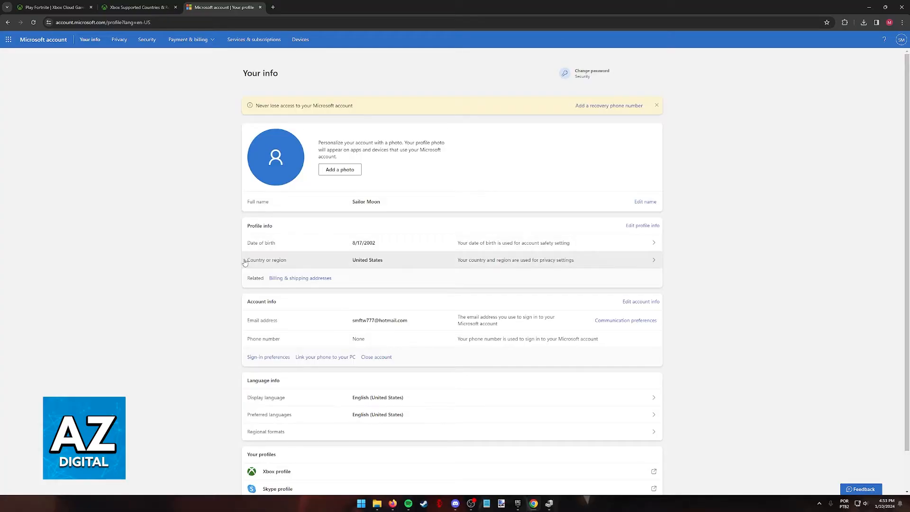
mouse_move(256, 227)
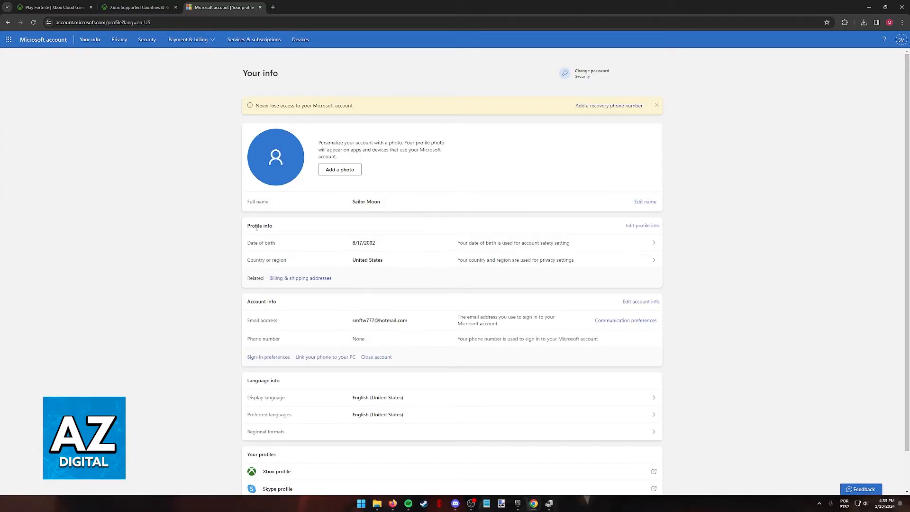
mouse_move(584, 269)
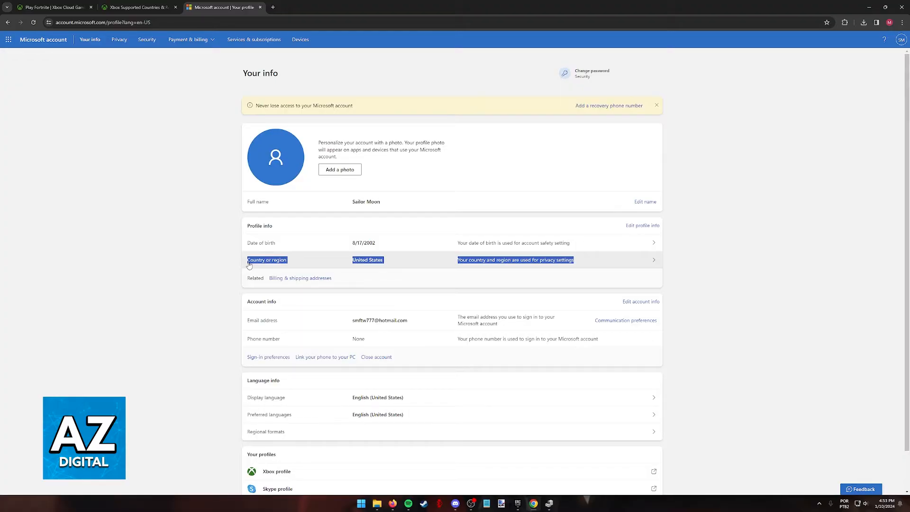
left_click(137, 7)
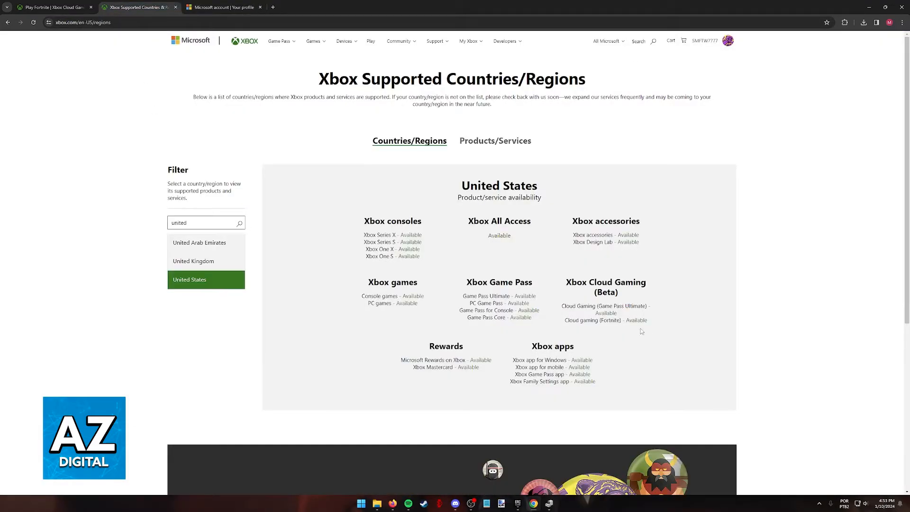